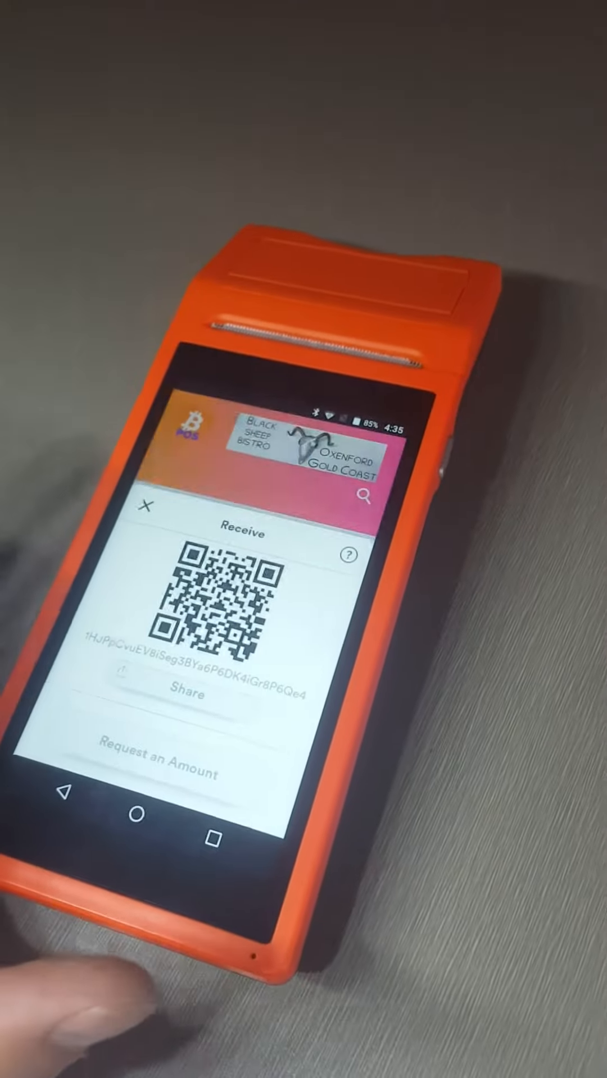
- Open 'Request an Amount' on the Receive screen to begin an AUD payment request
click(159, 769)
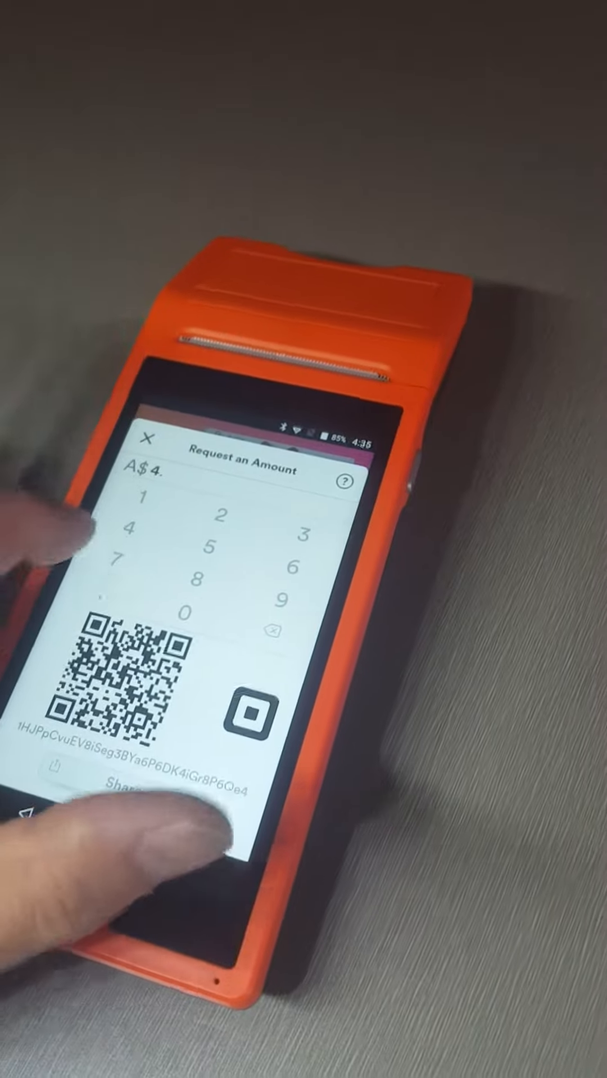